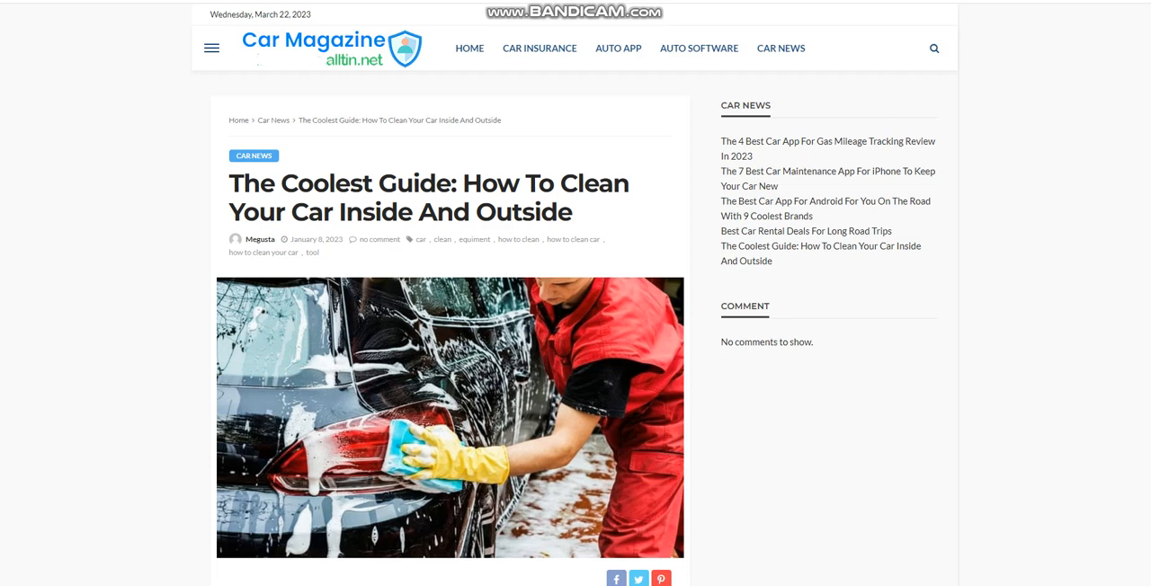
scroll("down", 3)
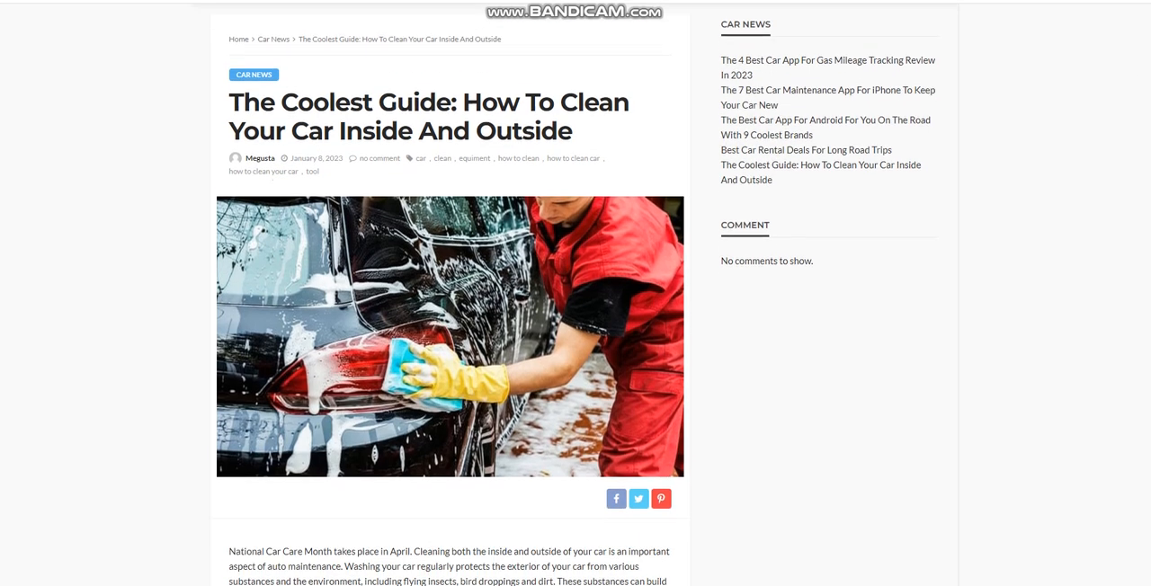
scroll("down", 3)
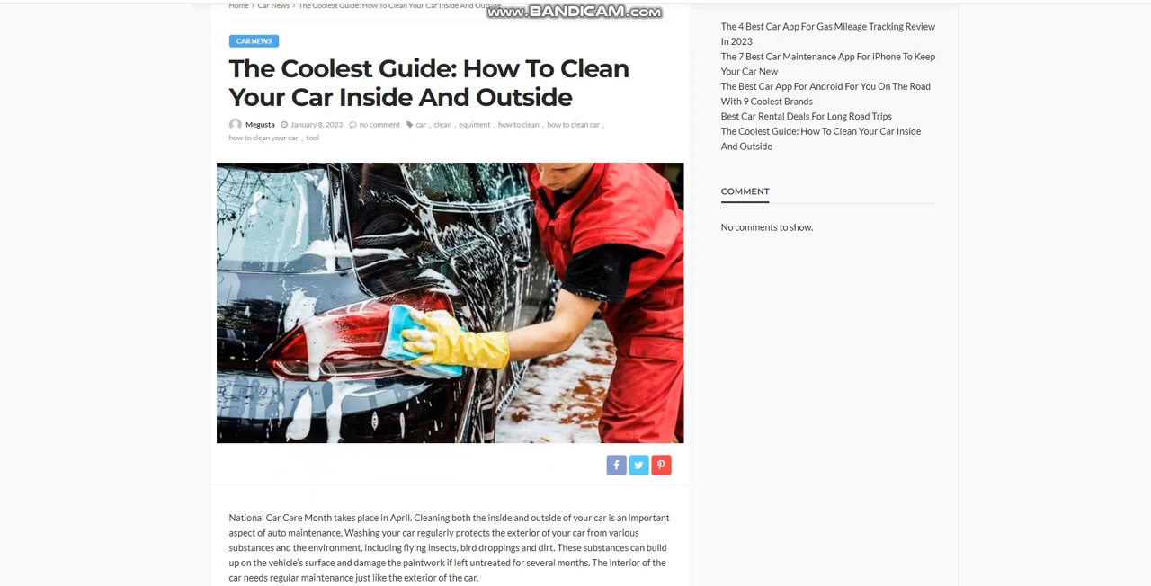
scroll("down", 3)
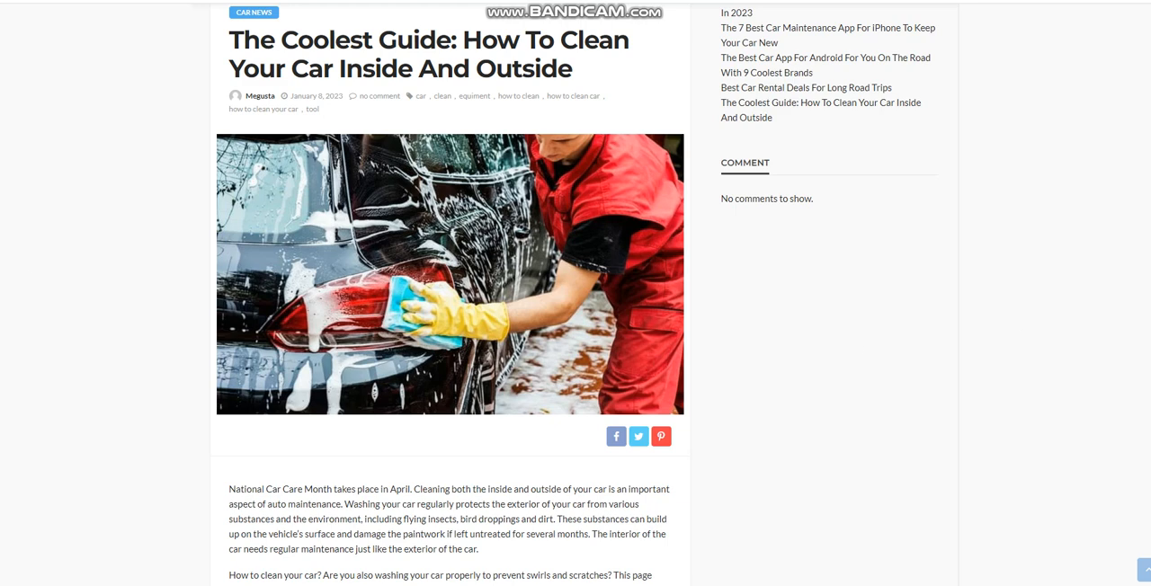
scroll("down", 3)
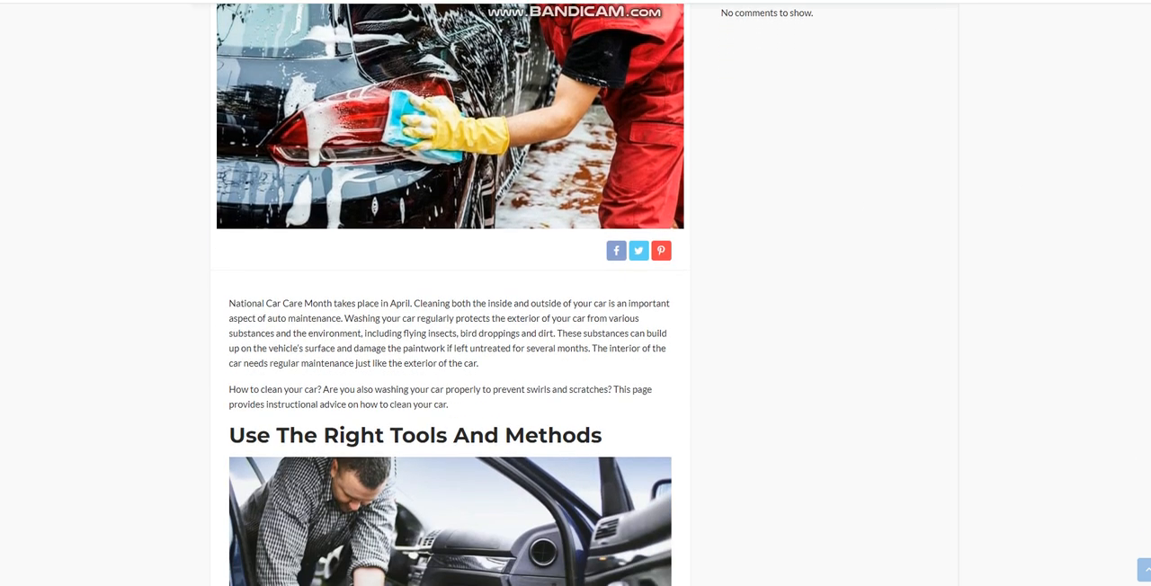
scroll("down", 3)
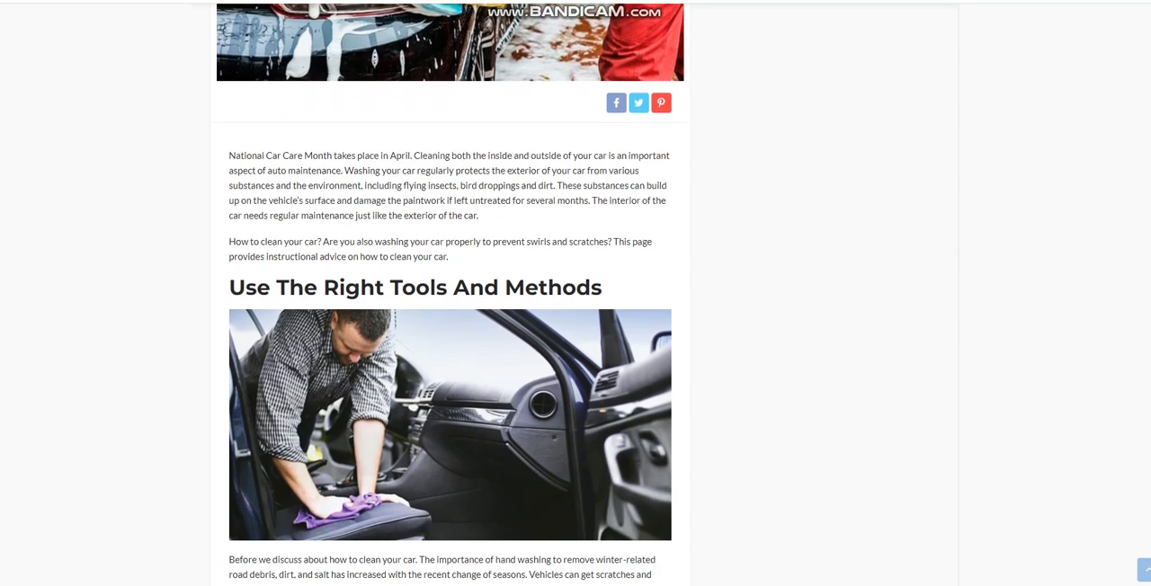
scroll("down", 3)
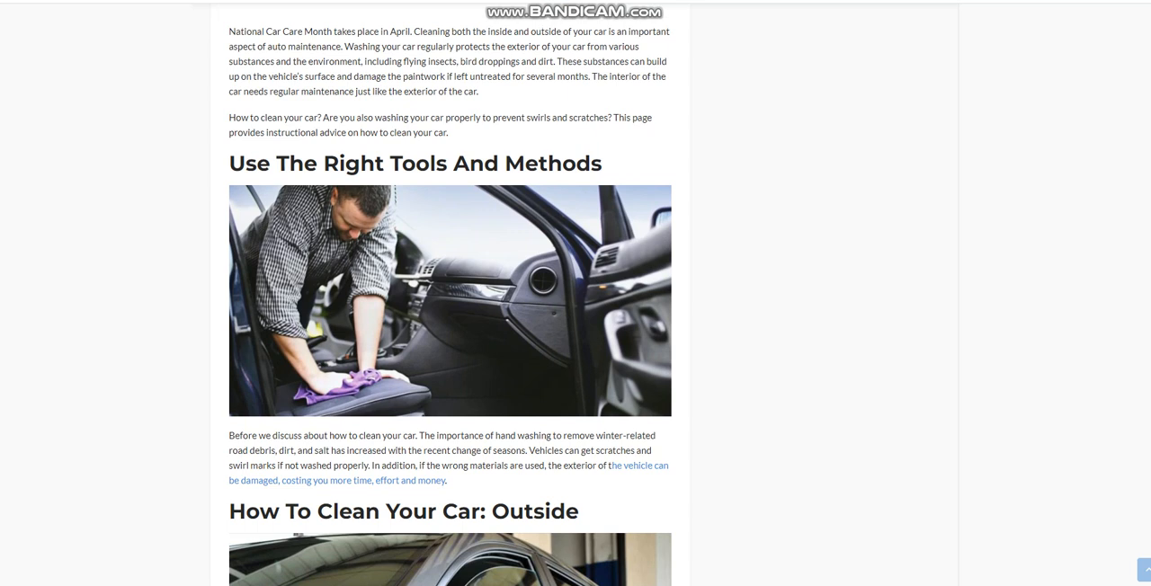
mouse_move(510, 286)
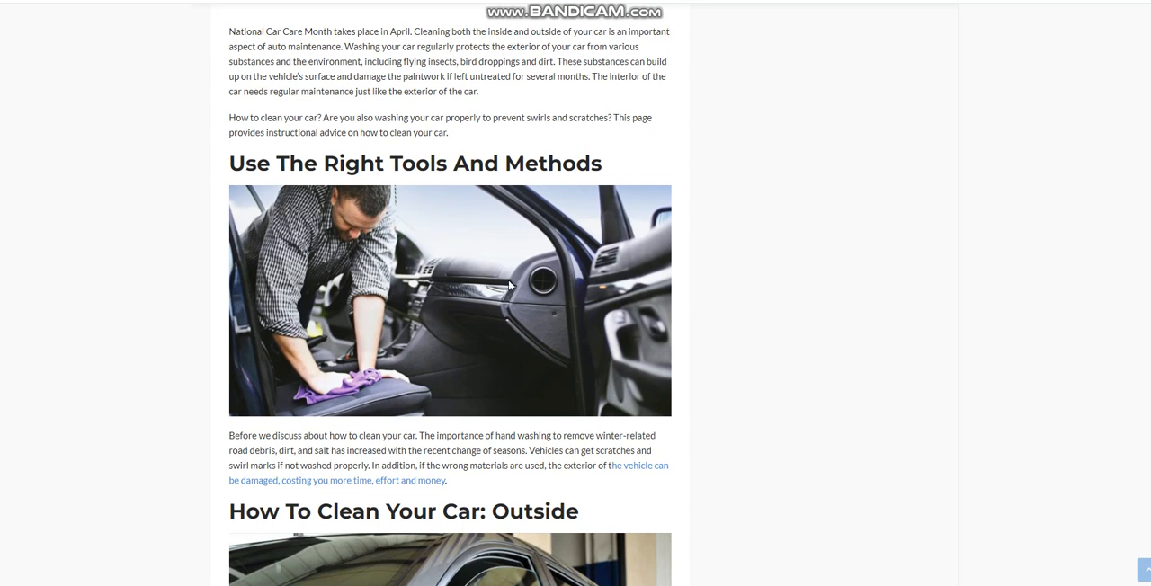
mouse_move(1082, 302)
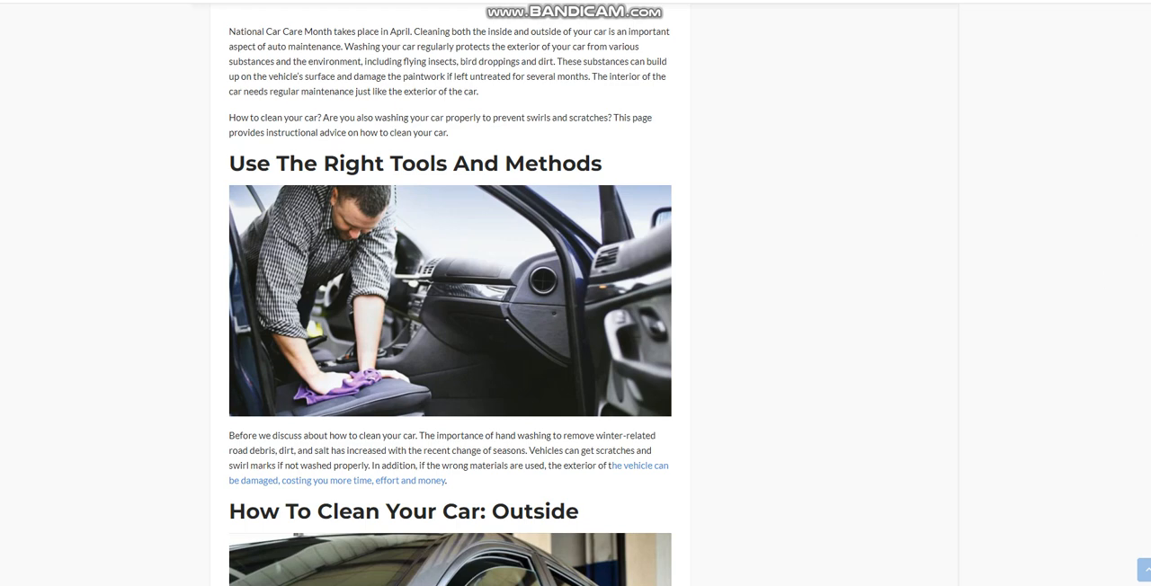
scroll("down", 3)
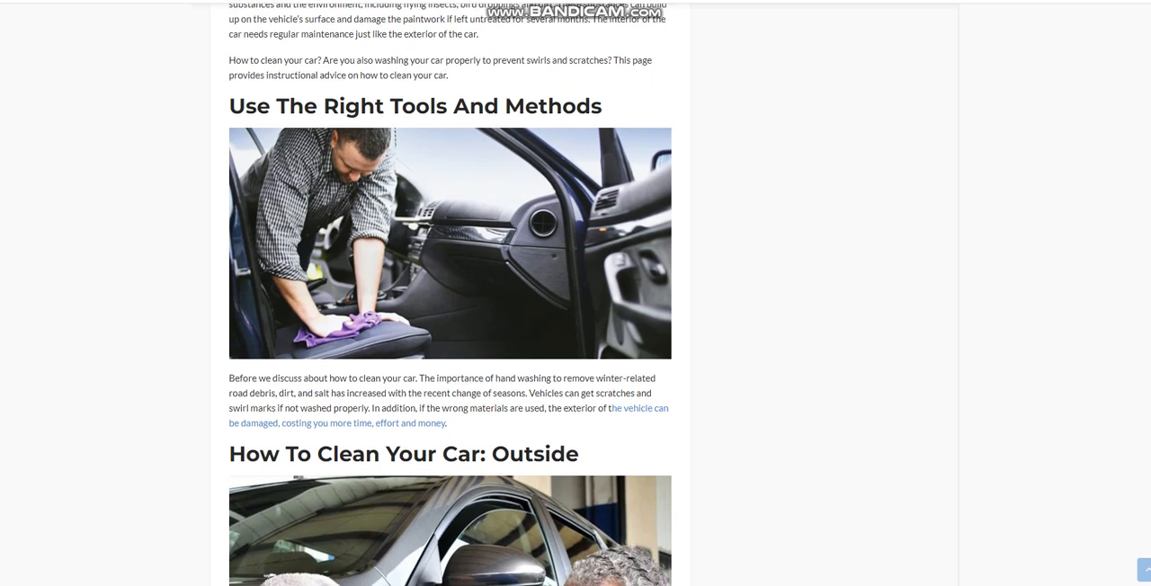
scroll("down", 3)
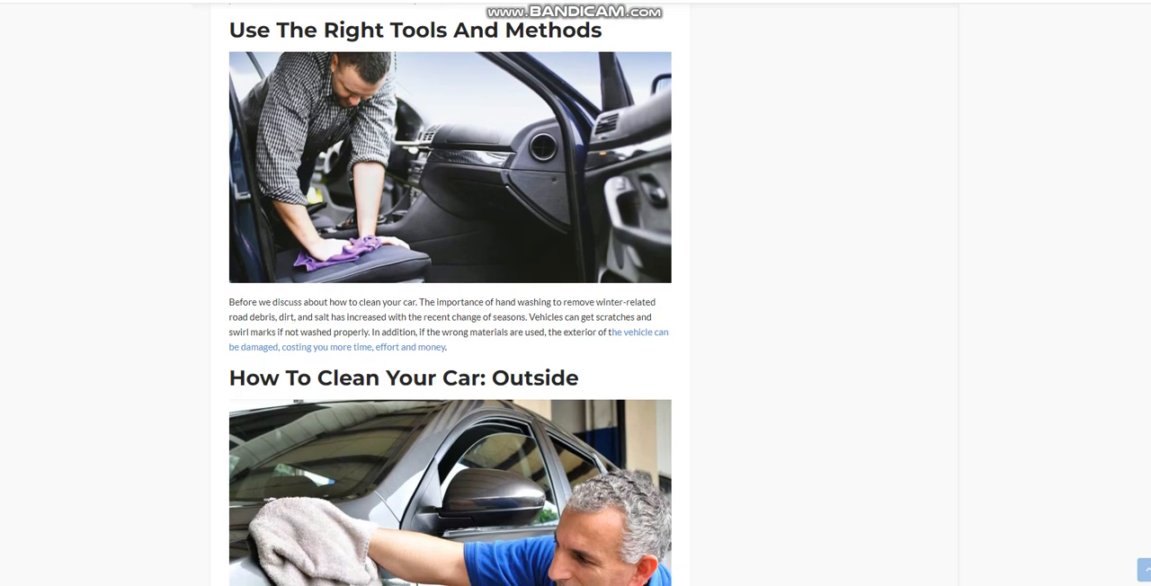
scroll("down", 3)
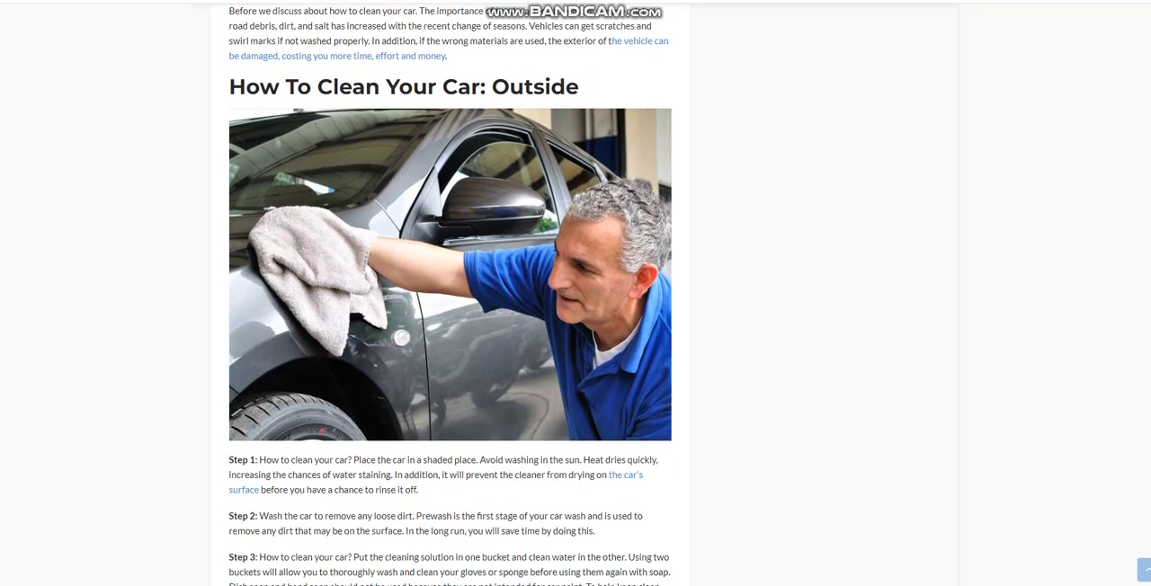
scroll("up", 3)
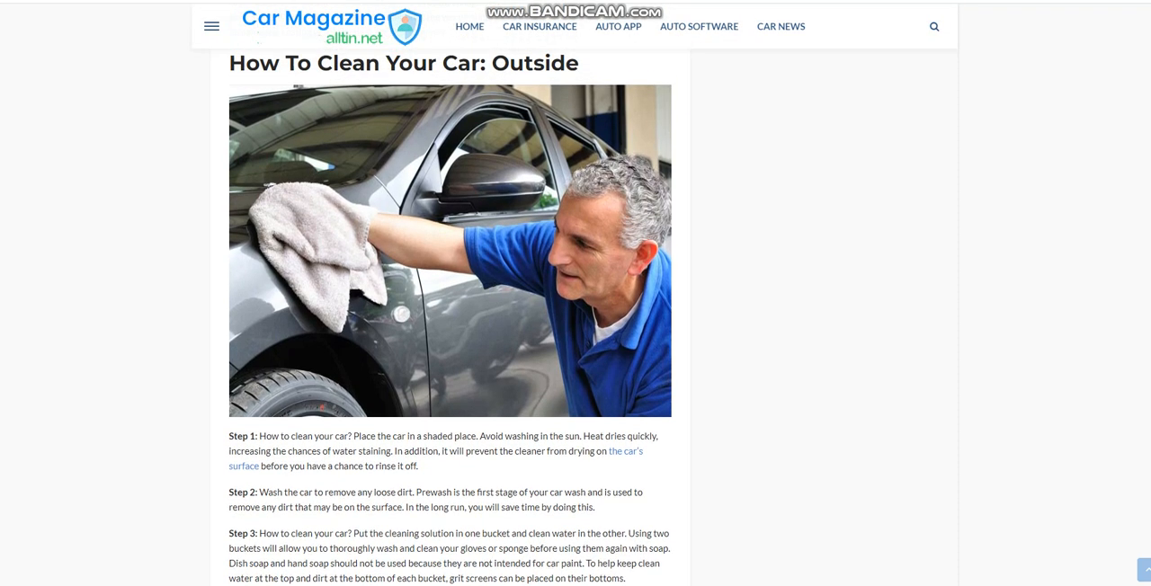
scroll("up", 3)
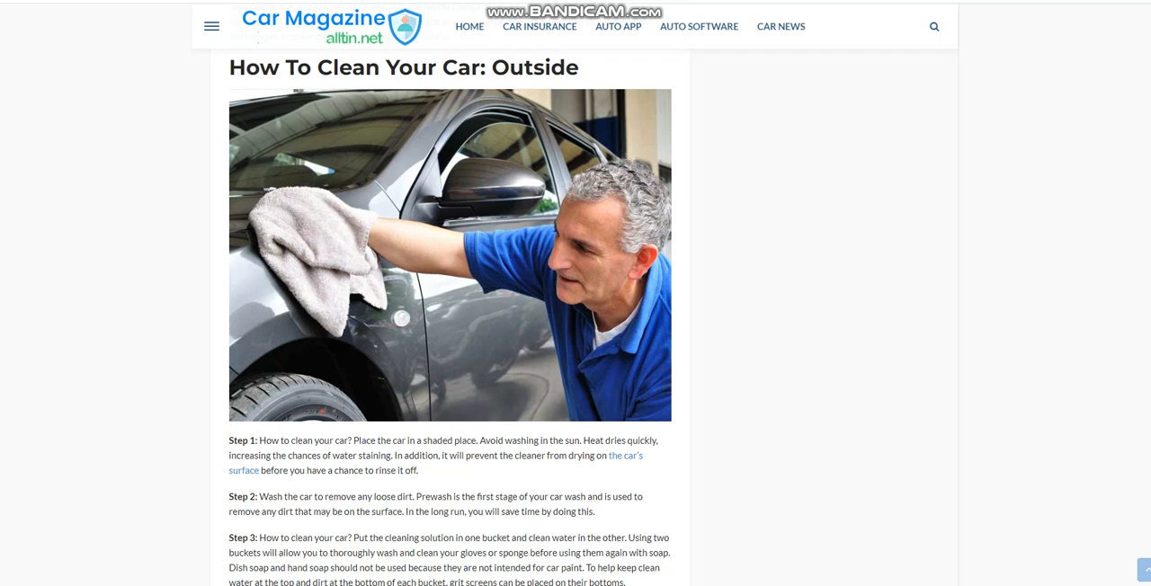
scroll("down", 3)
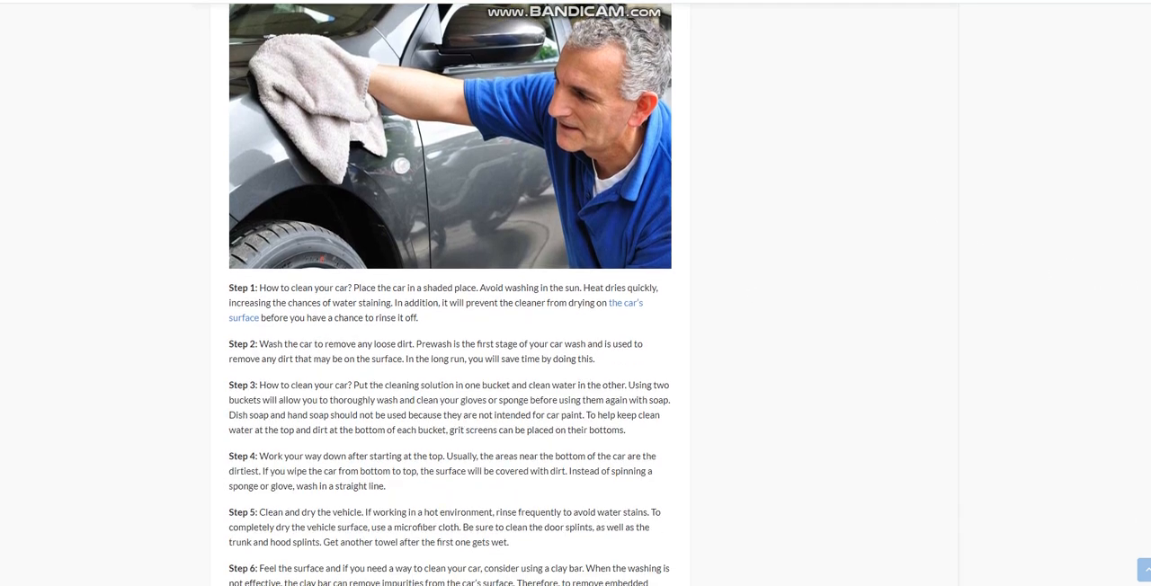
scroll("down", 3)
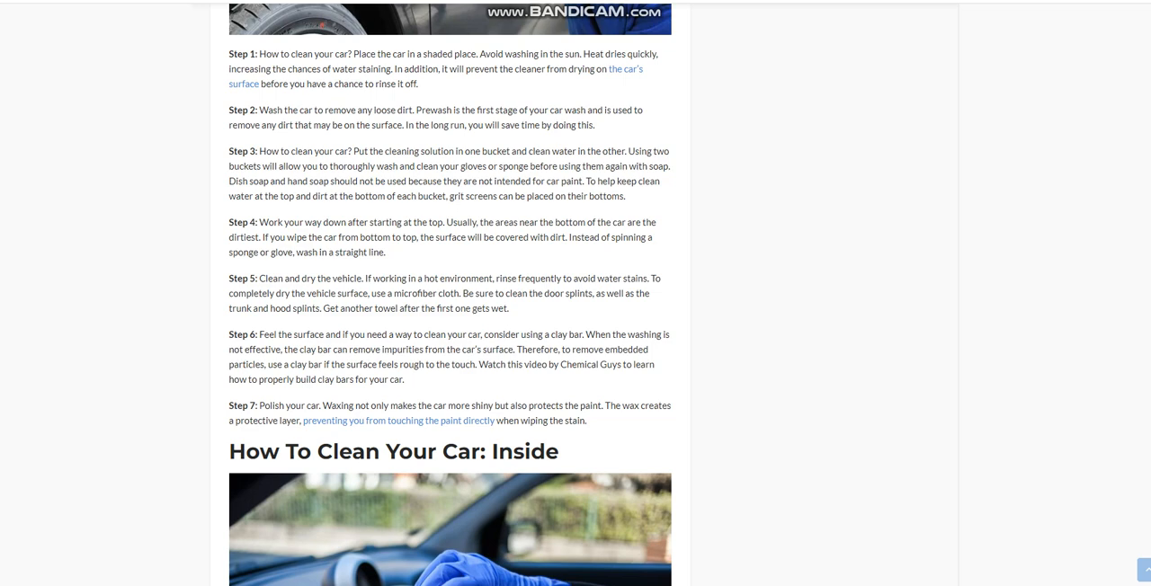
scroll("down", 3)
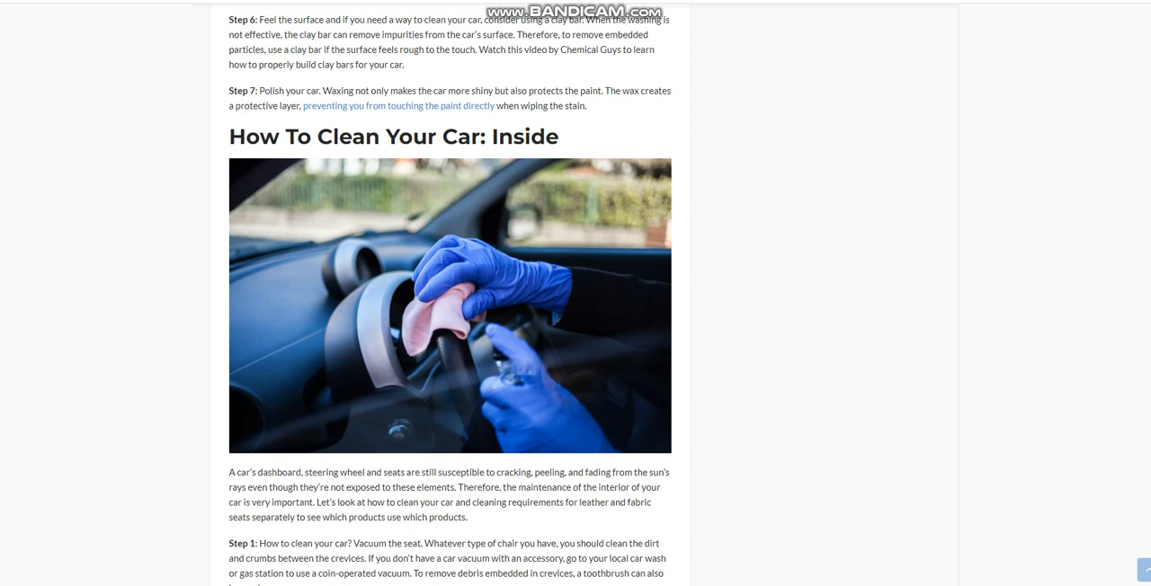
scroll("down", 3)
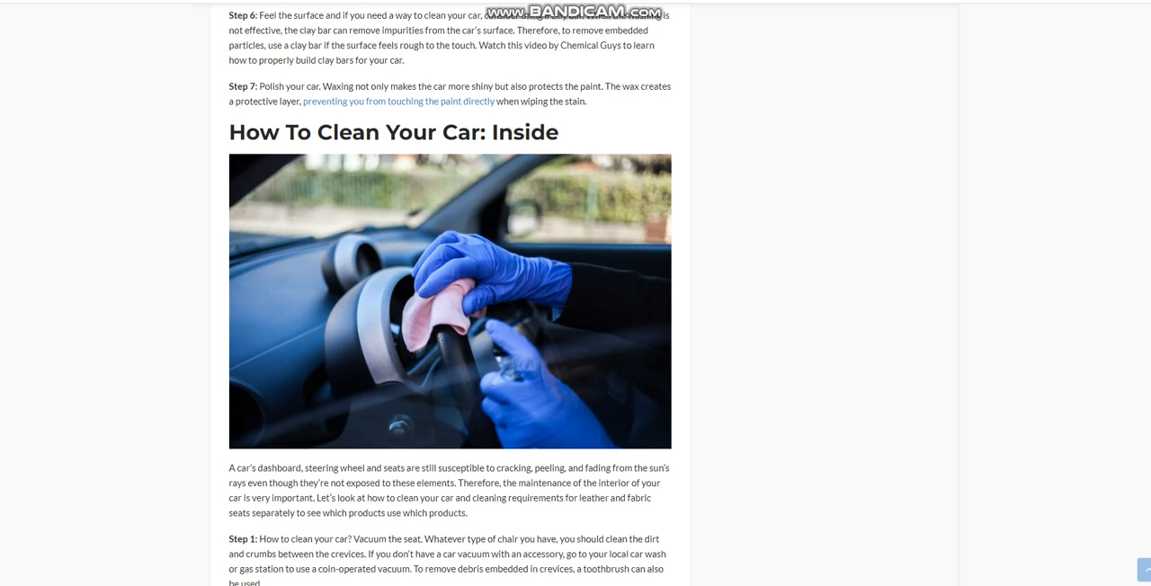
scroll("down", 3)
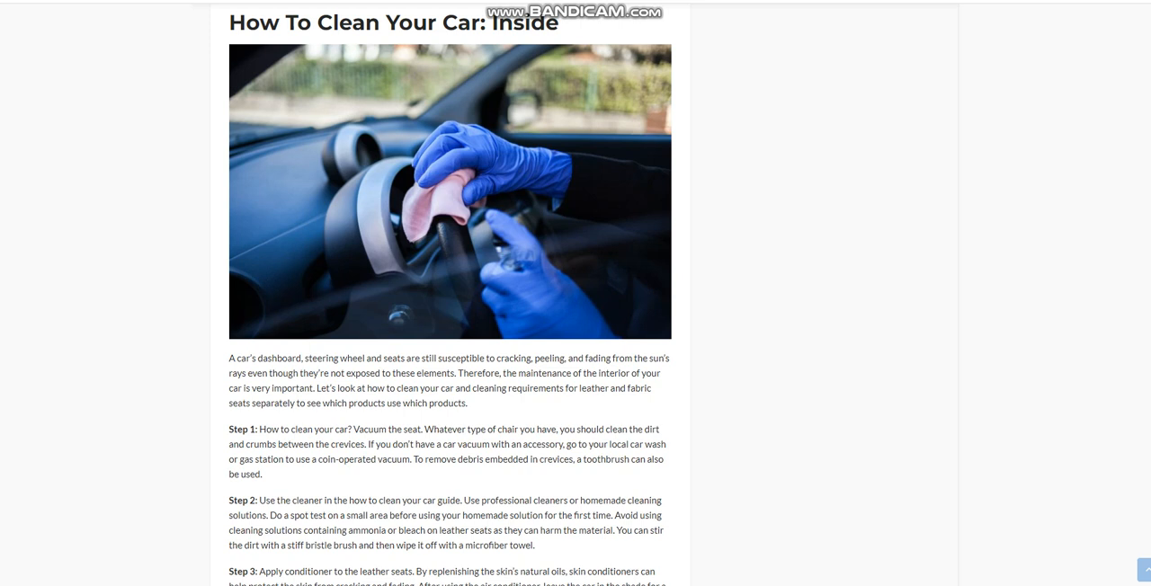
mouse_move(1089, 308)
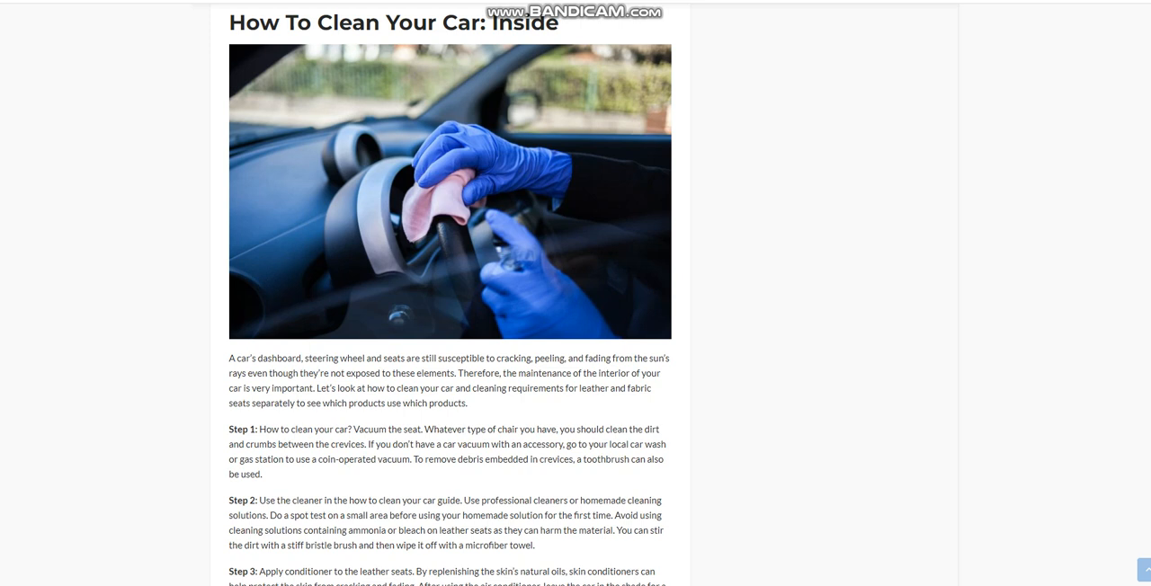
scroll("down", 3)
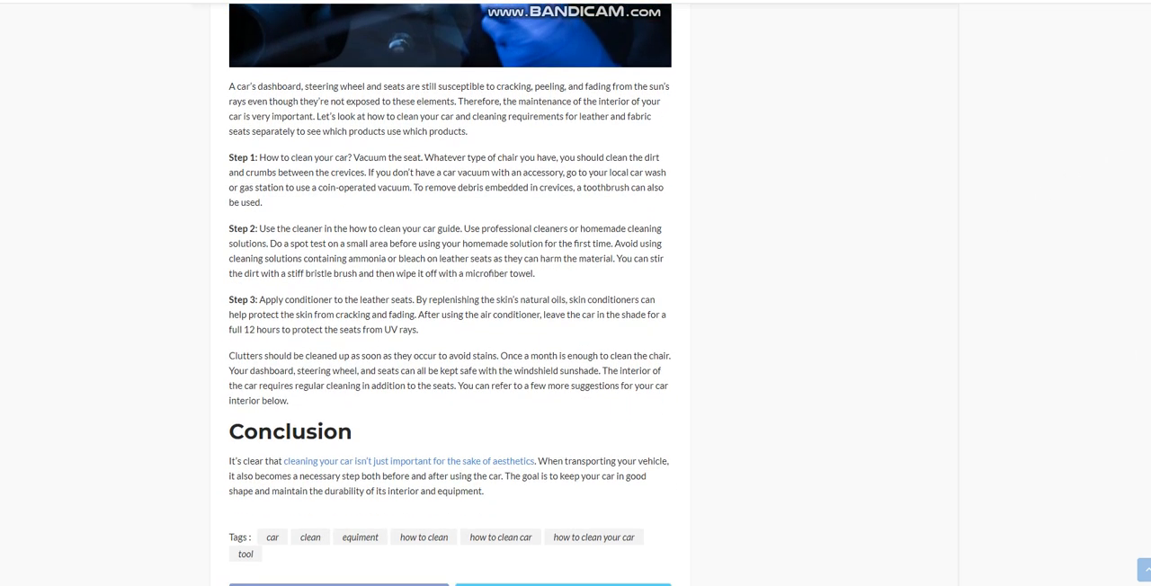